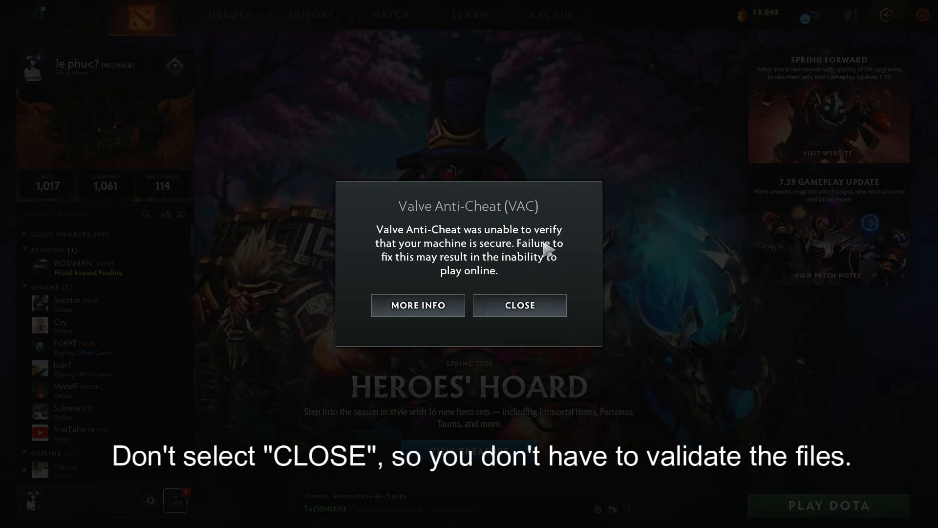
- Leave the VAC warning open and bring up the Windows taskbar options over the game
left_click(10, 517)
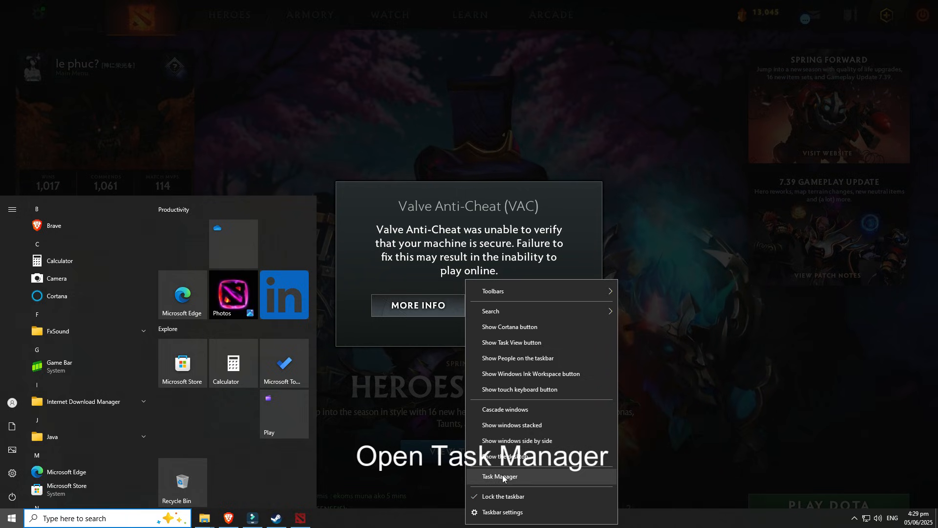
- Open Task Manager and end the dota2 process from the Processes list
left_click(499, 477)
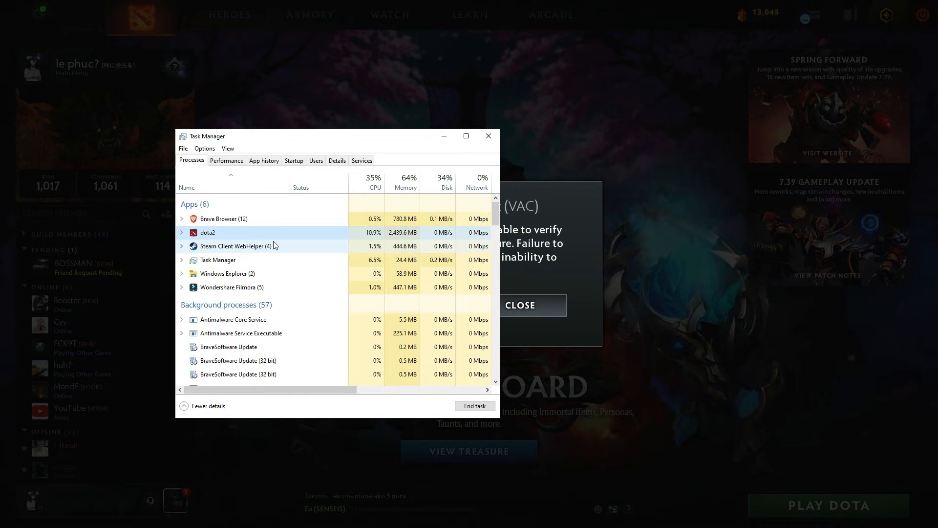
right_click(208, 232)
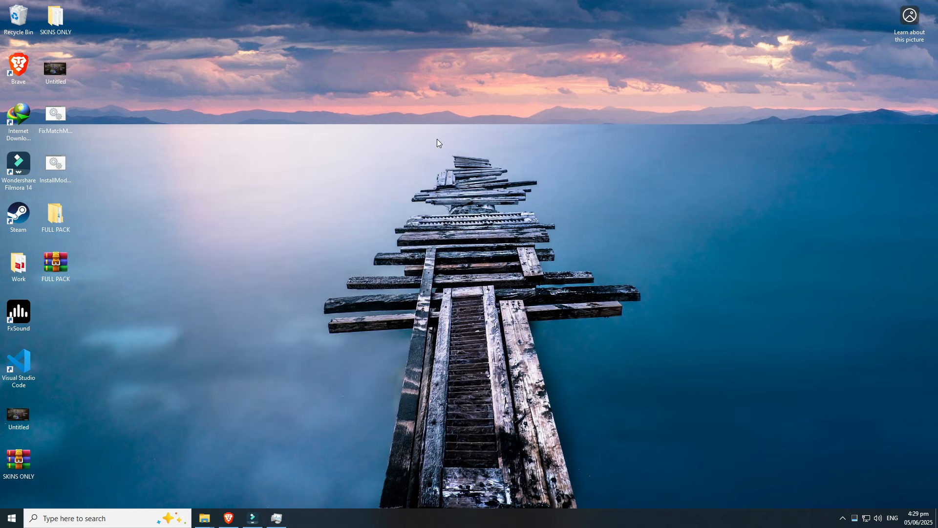
- Open the Steam client from the system tray, then dismiss its window
left_click(842, 517)
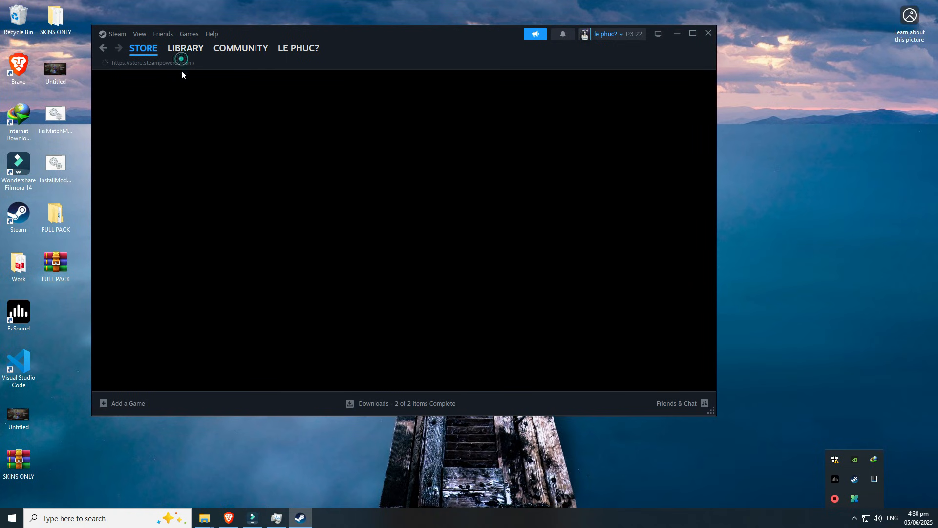
left_click(184, 48)
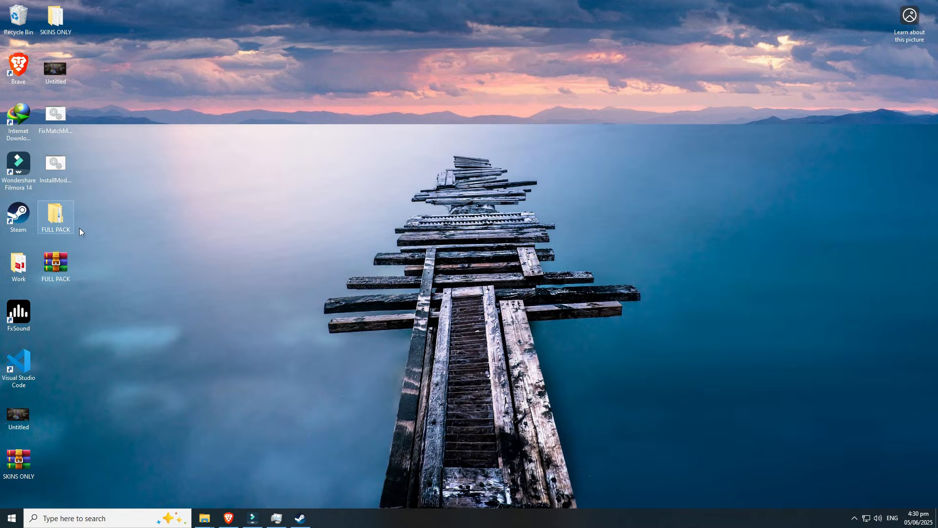
- Open the desktop FULL PACK folder and run VAC PATCHER.bat to relaunch Dota 2
double_click(55, 215)
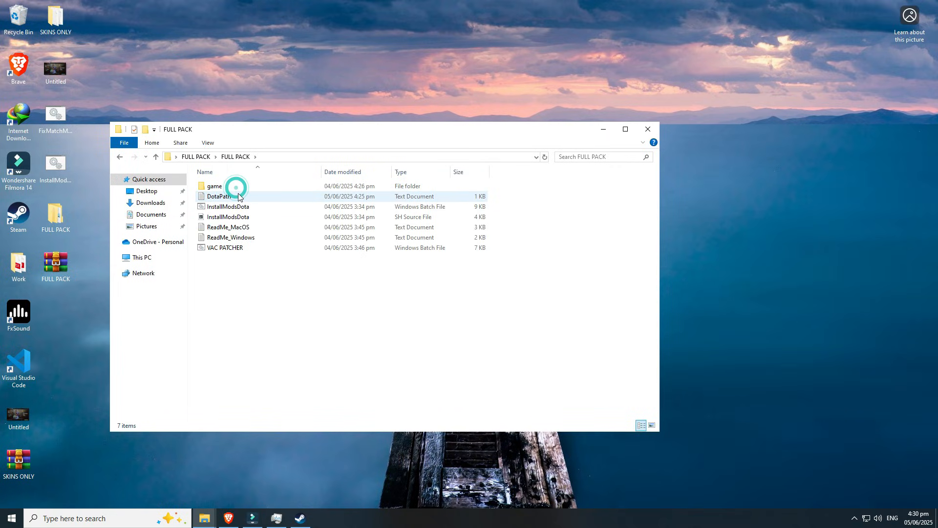
left_click(225, 247)
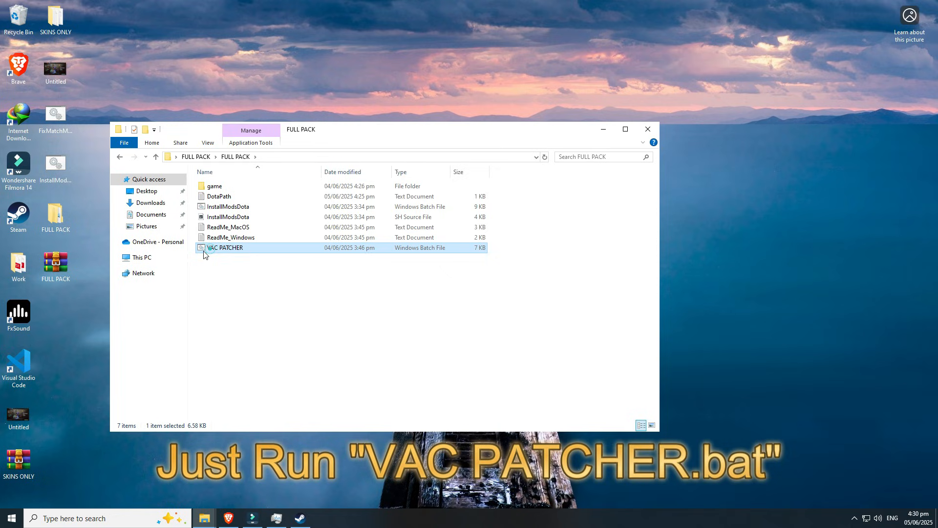
mouse_move(216, 251)
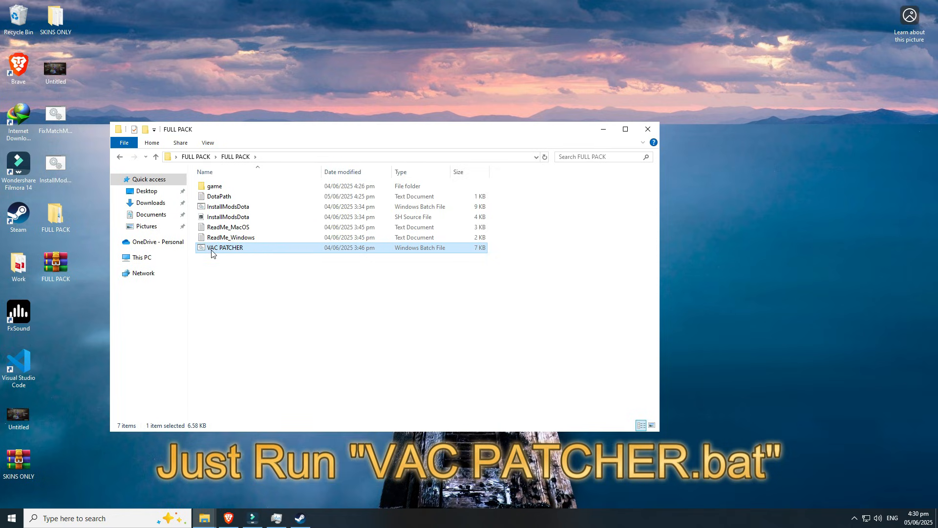
double_click(225, 247)
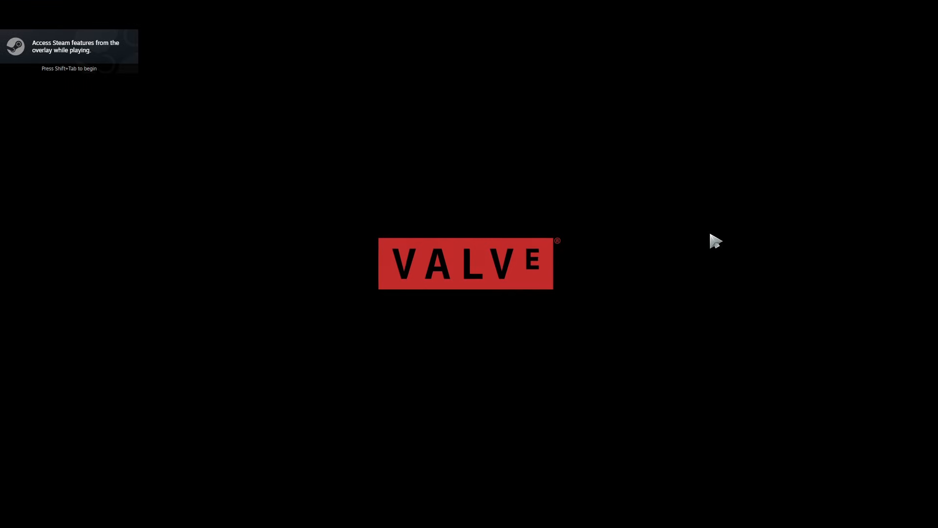
- Start a ranked role-queue match search from PLAY DOTA, then open the HEROES tab
left_click(535, 292)
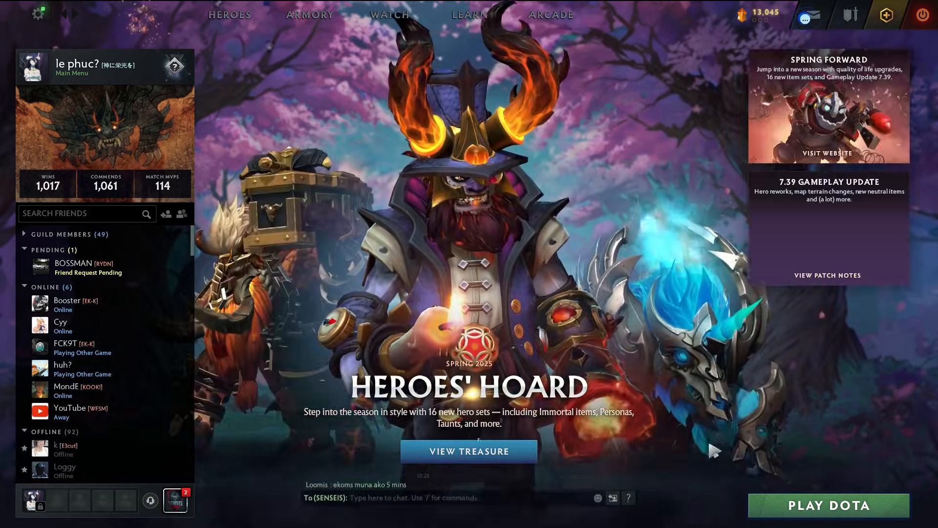
left_click(828, 504)
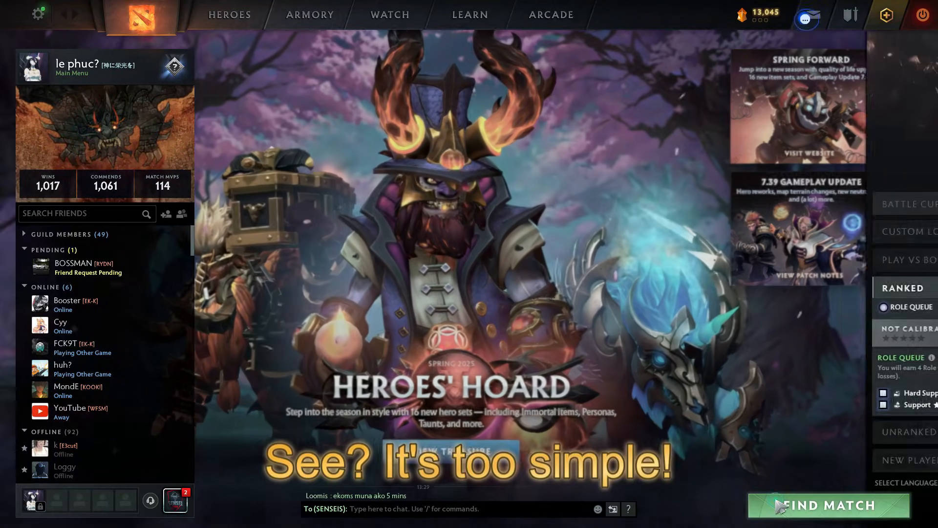
left_click(829, 504)
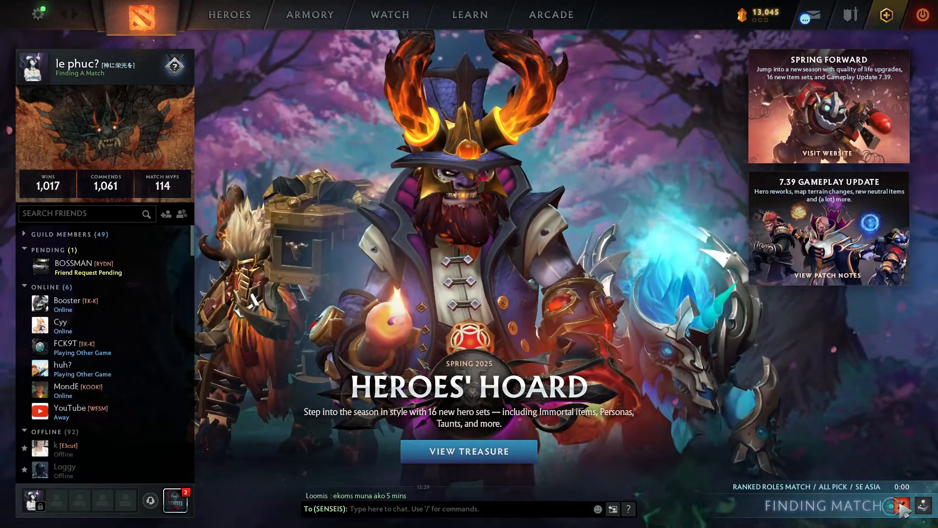
left_click(229, 14)
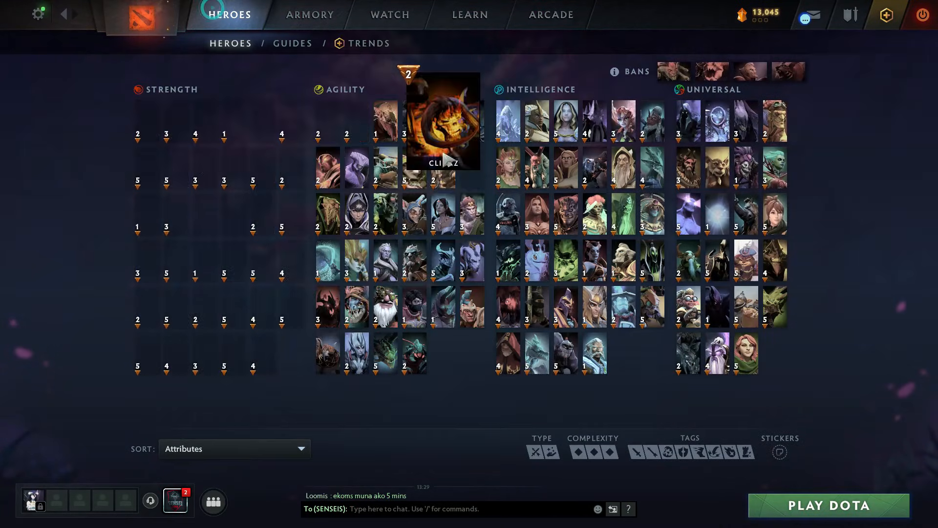
- Select Anti-Mage in the hero grid and view his modded pink skin loadout
left_click(442, 120)
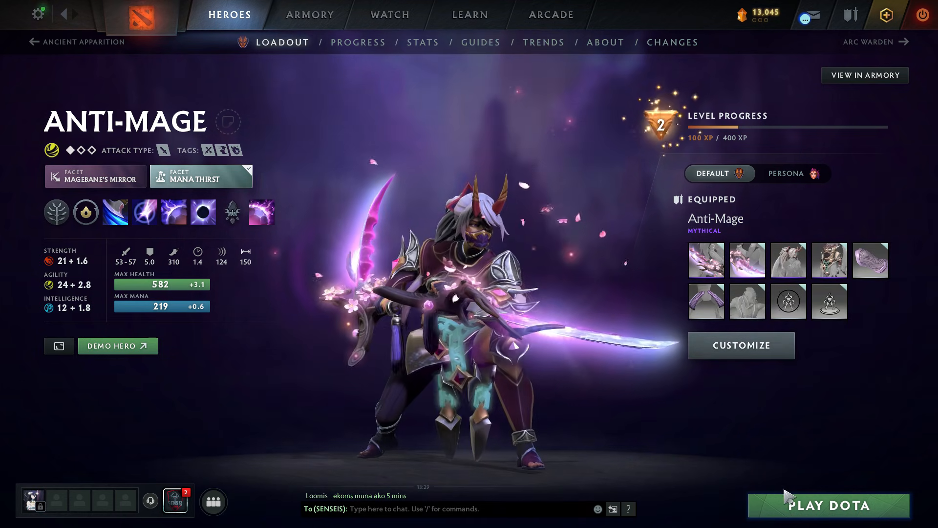
left_click(828, 504)
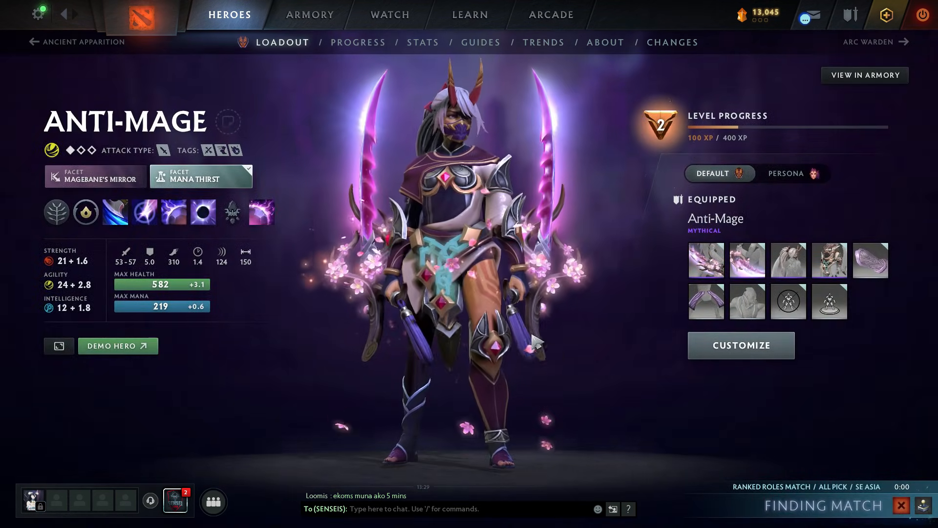